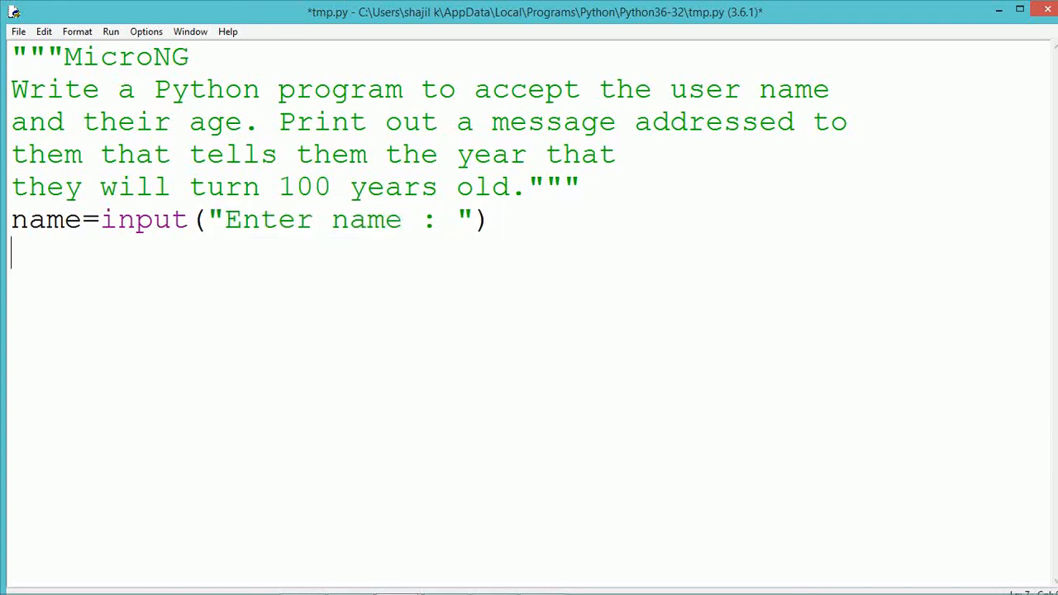
Step: Add the line age=int(input("Enter the age : ")) to read the age as an integer
text(age=)
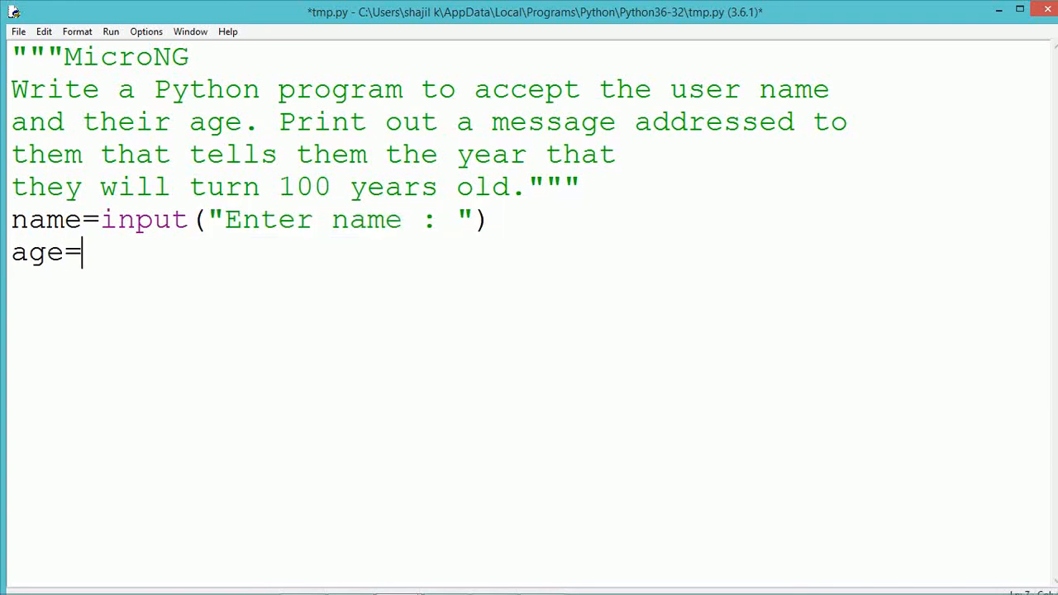
text(int)
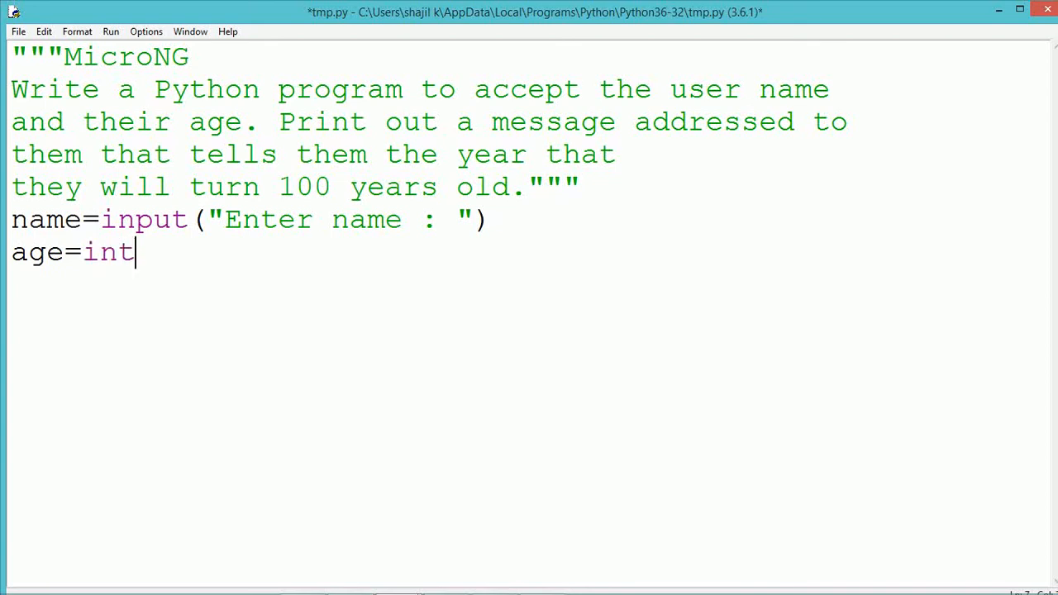
text((in)
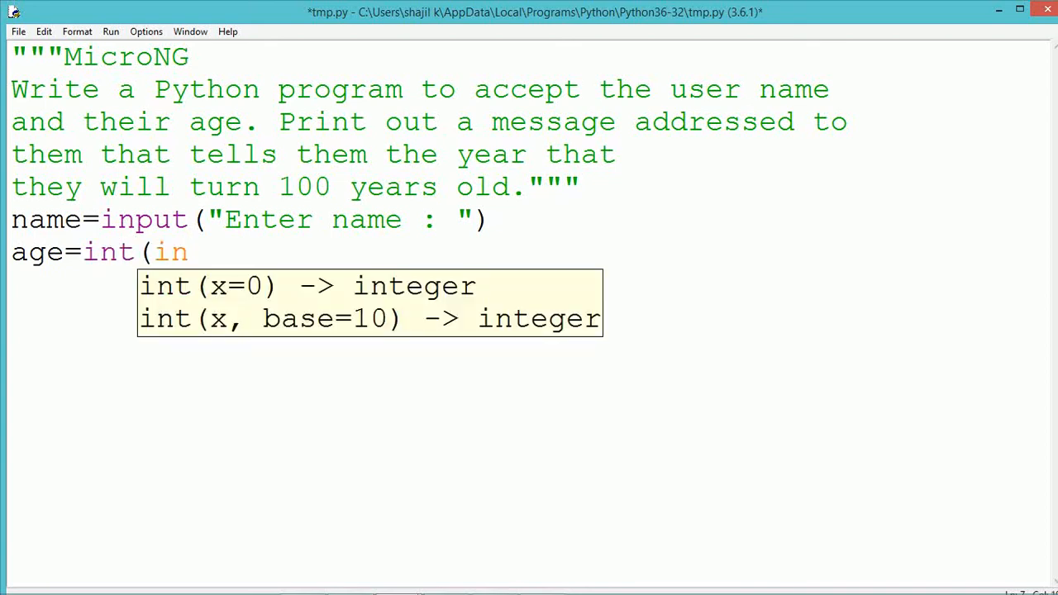
text(pu)
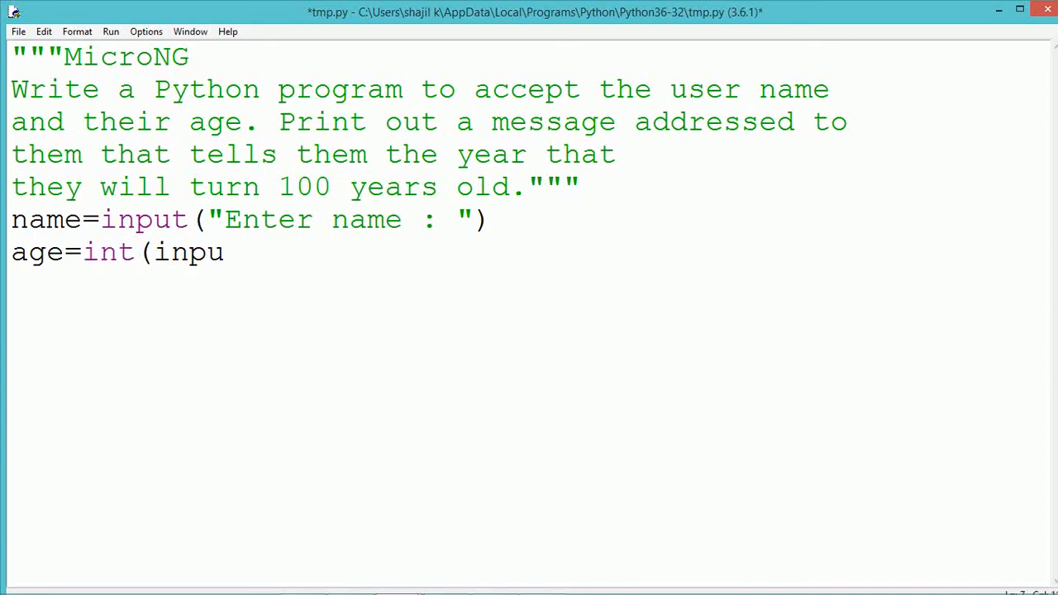
text(t("E)
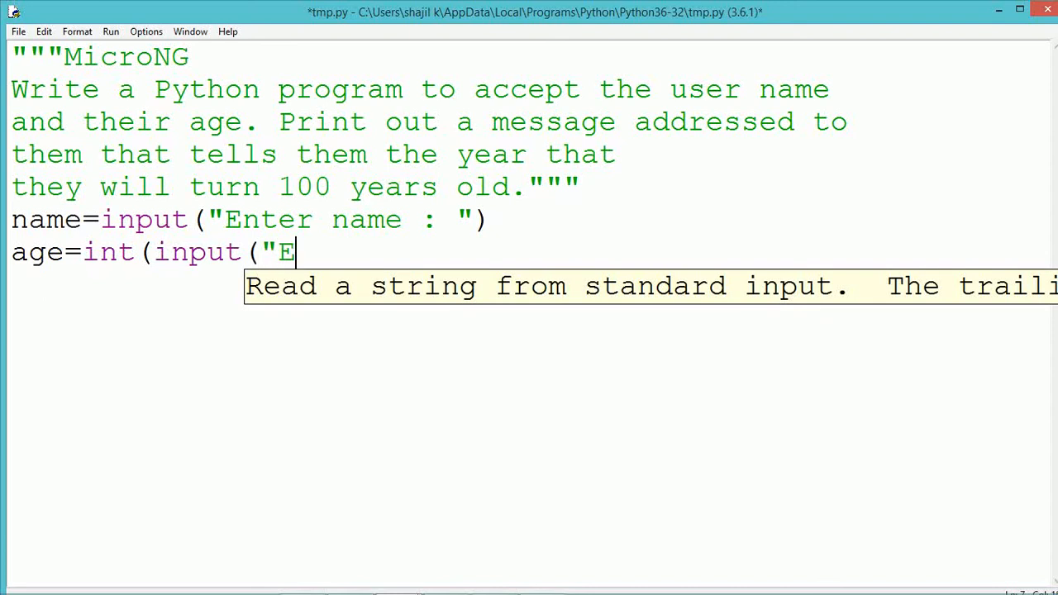
text(nter the)
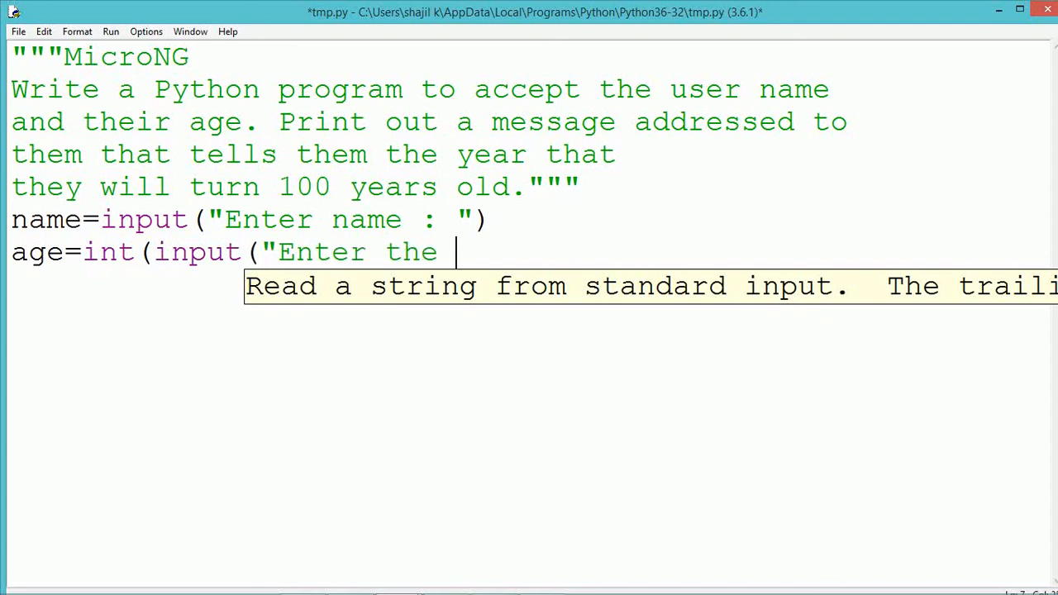
text(ag)
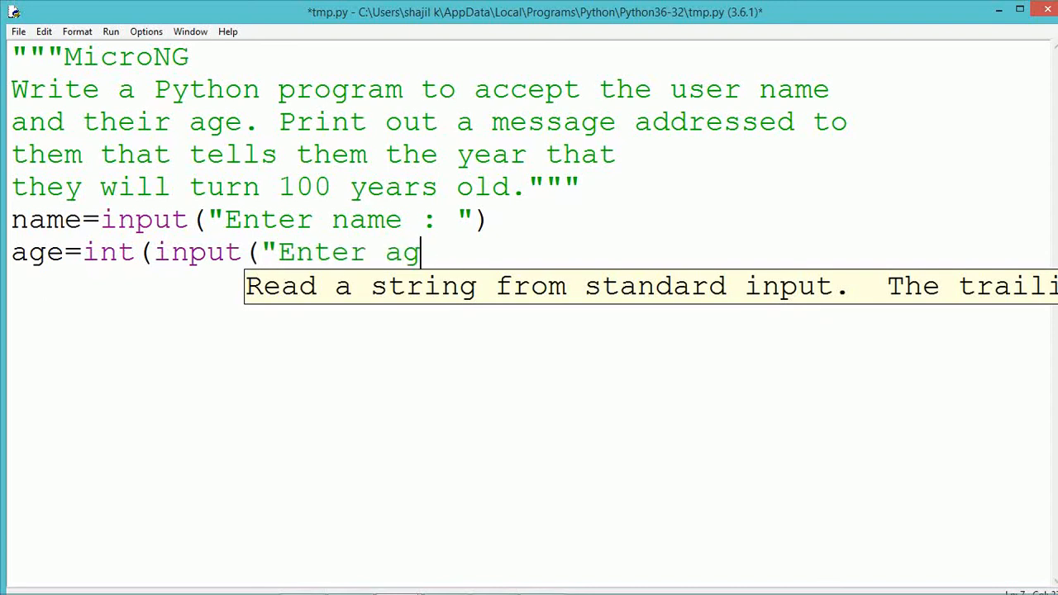
text(e : ")
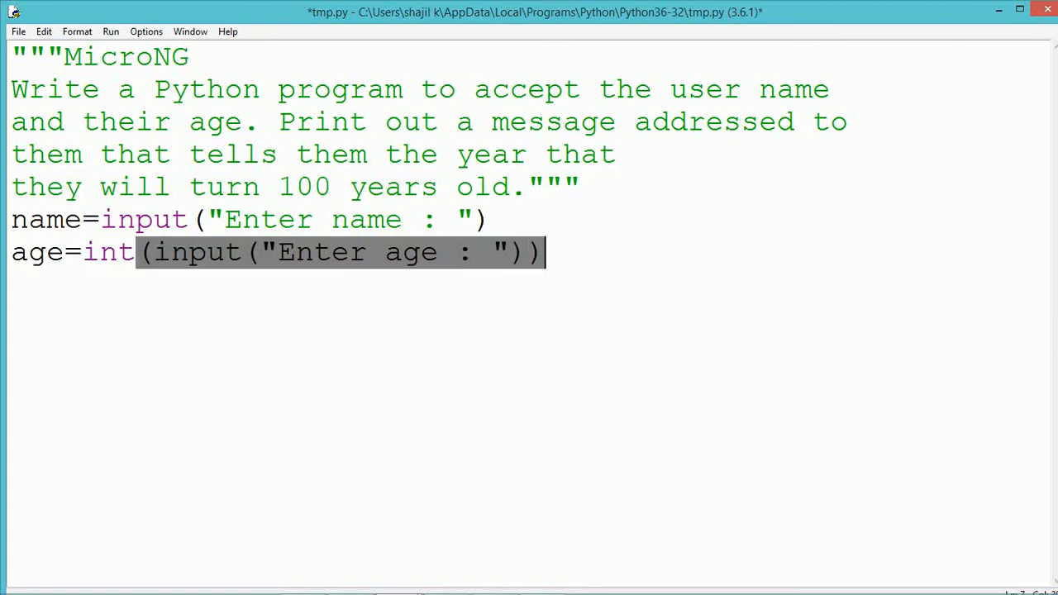
key(Return)
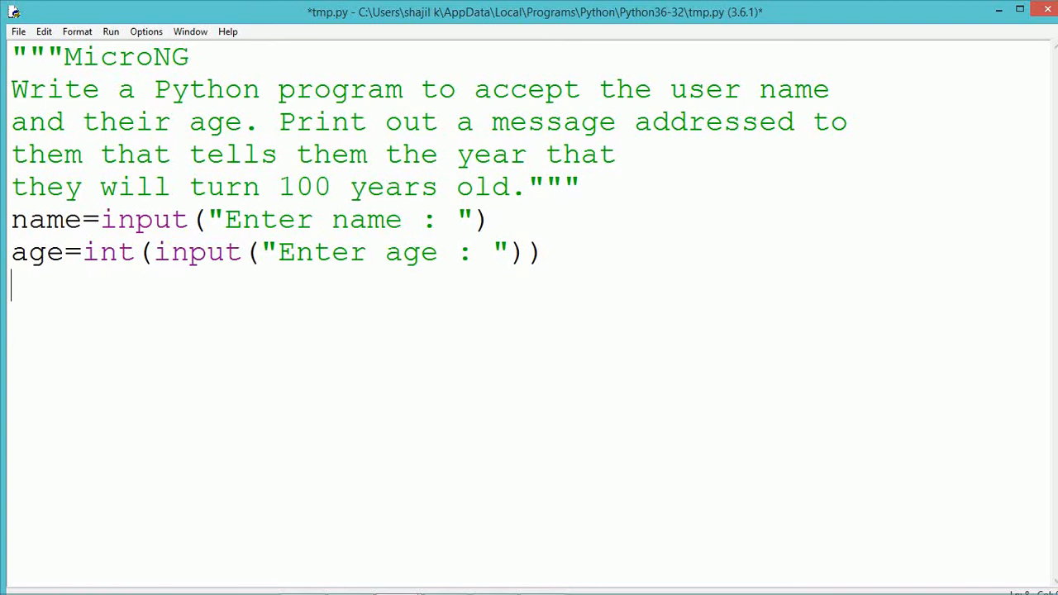
Step: Add the line from datetime import date to the script
text(from dat)
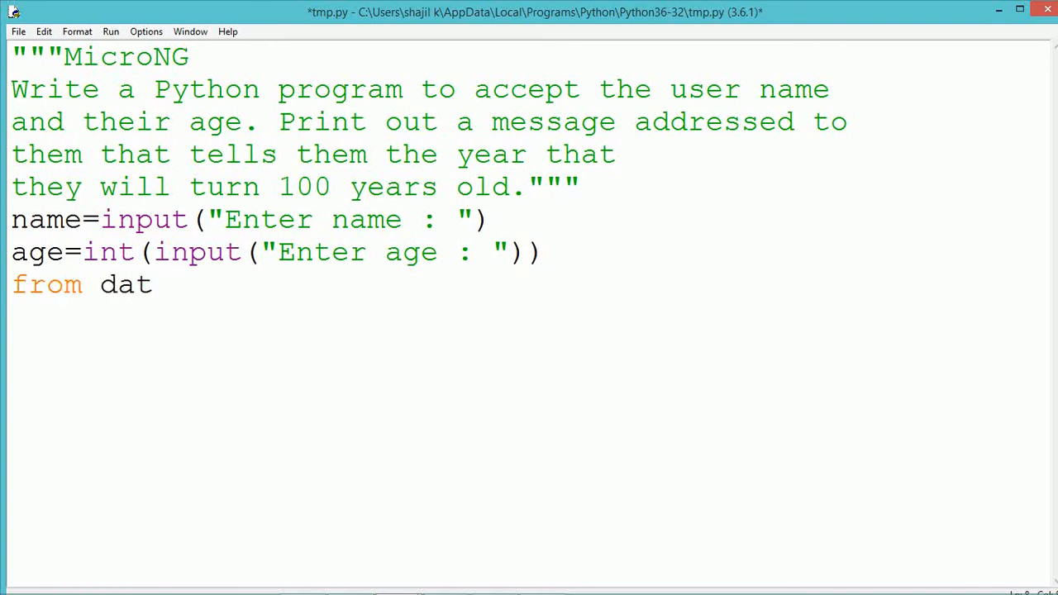
text(etime)
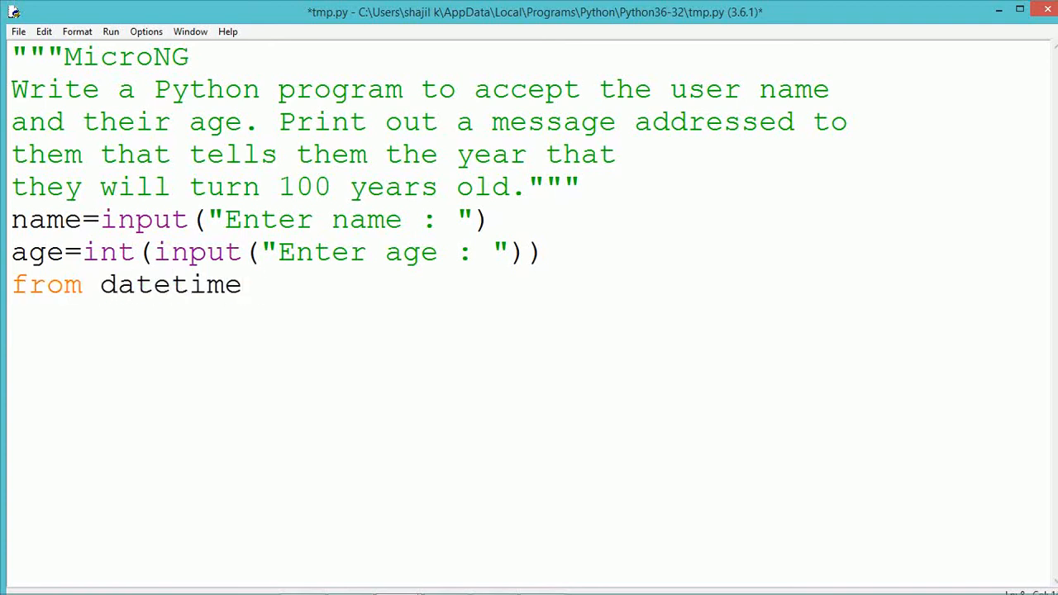
text(import)
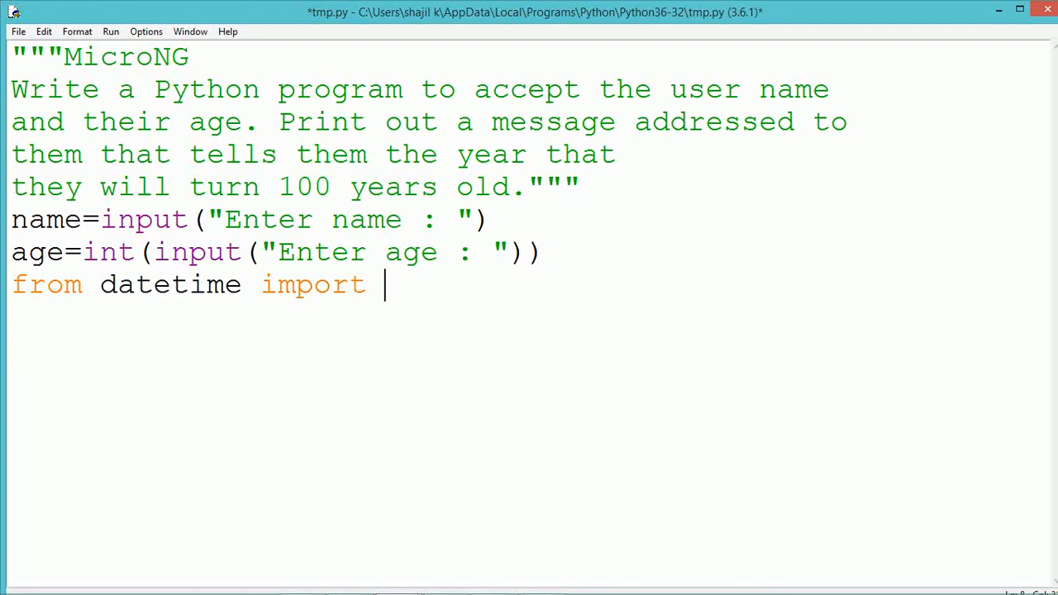
text(date)
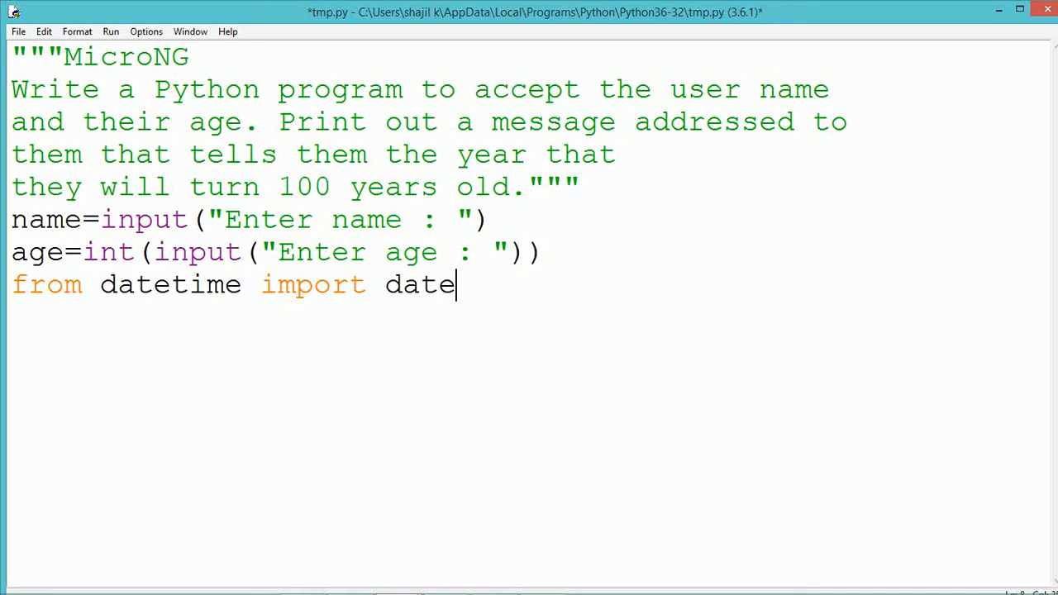
key(Return)
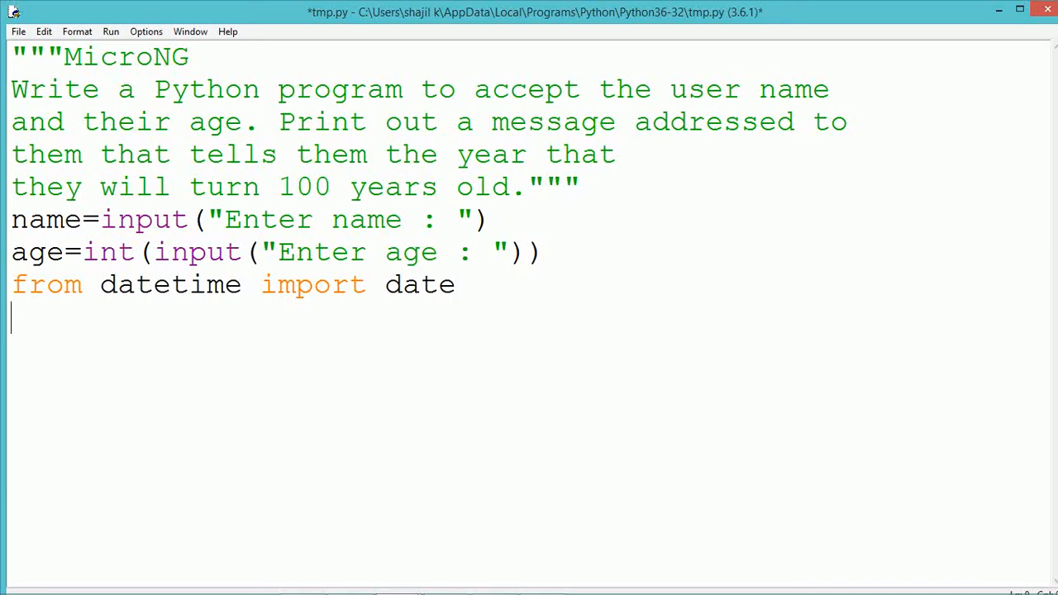
Step: Assign date.today().year to a variable, renaming it from today to yr
text(tod)
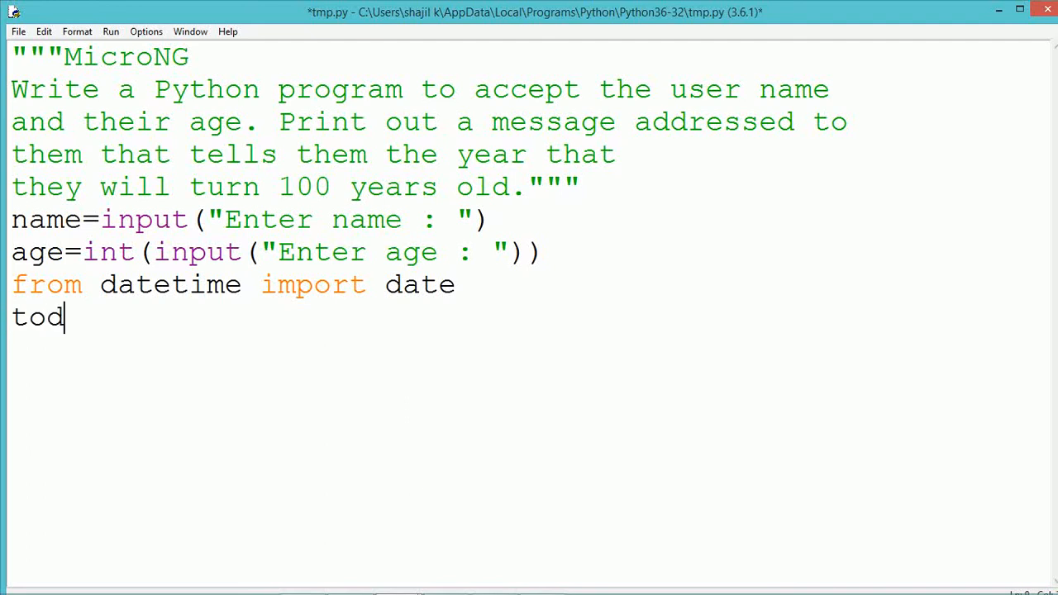
text(ay=)
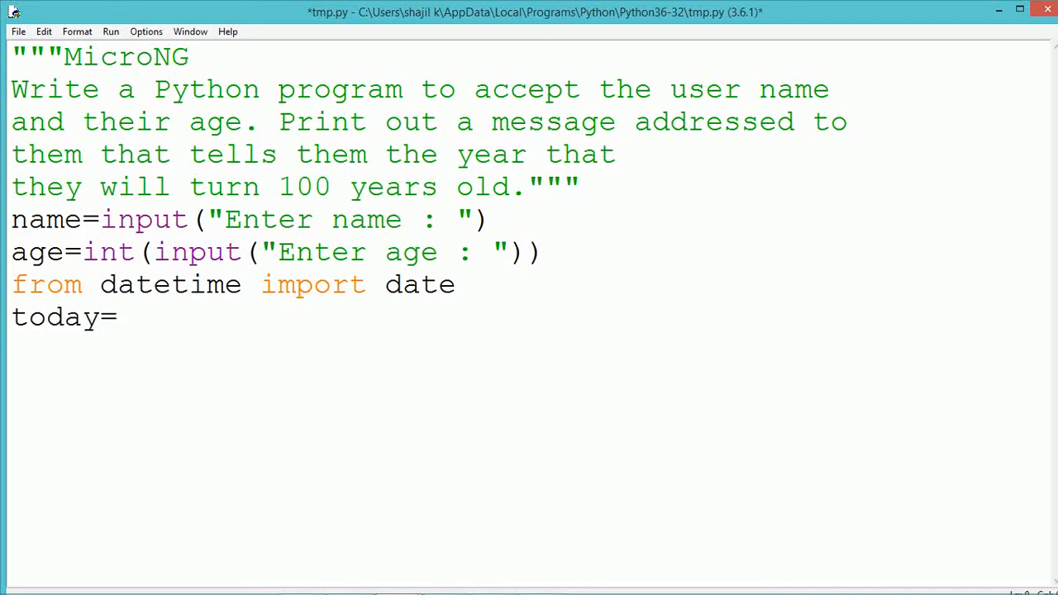
text(date)
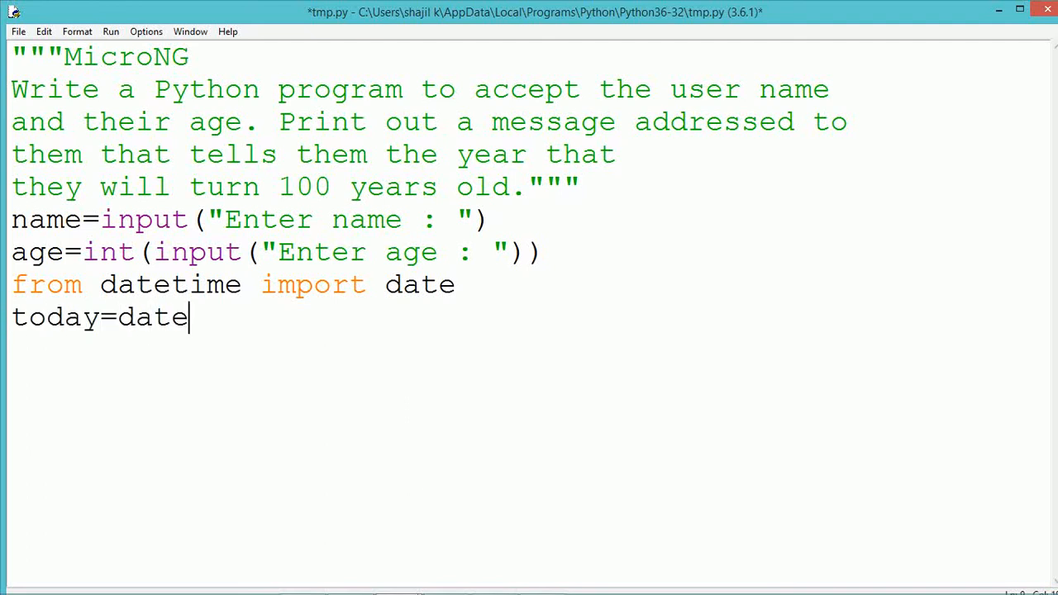
text(.)
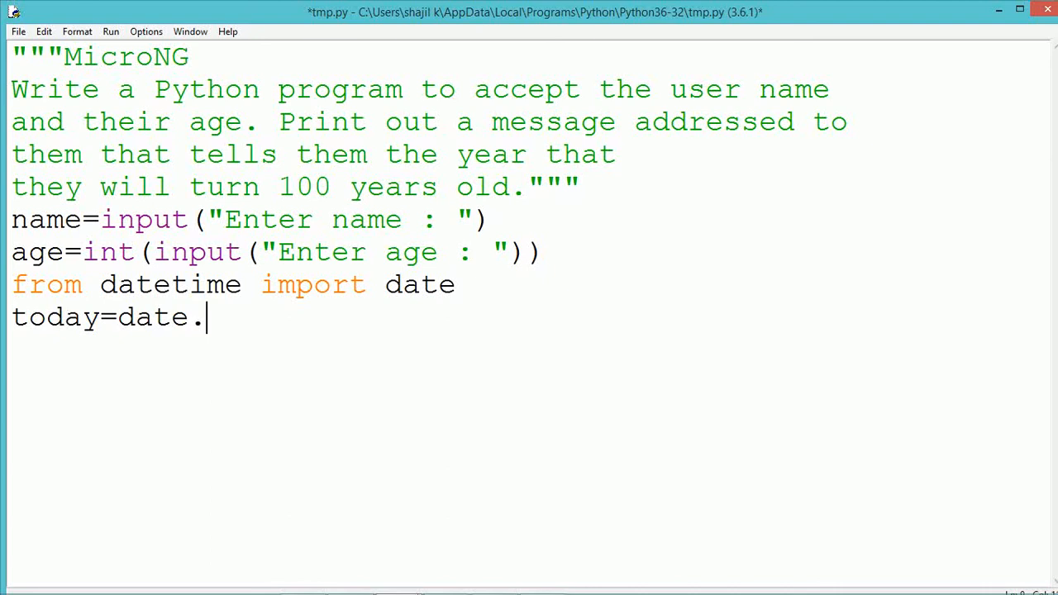
text(today)
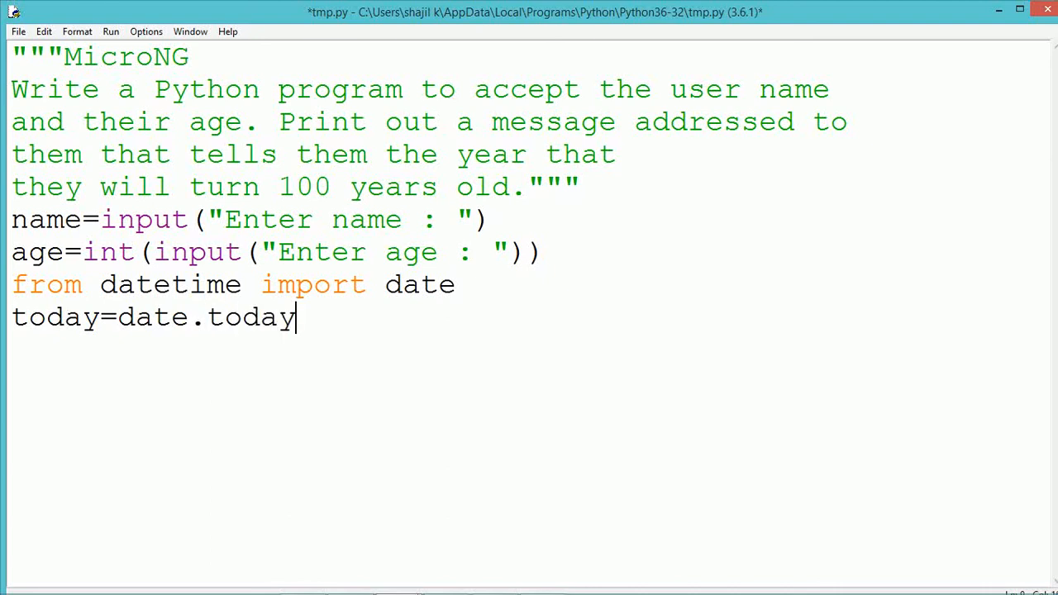
text(())
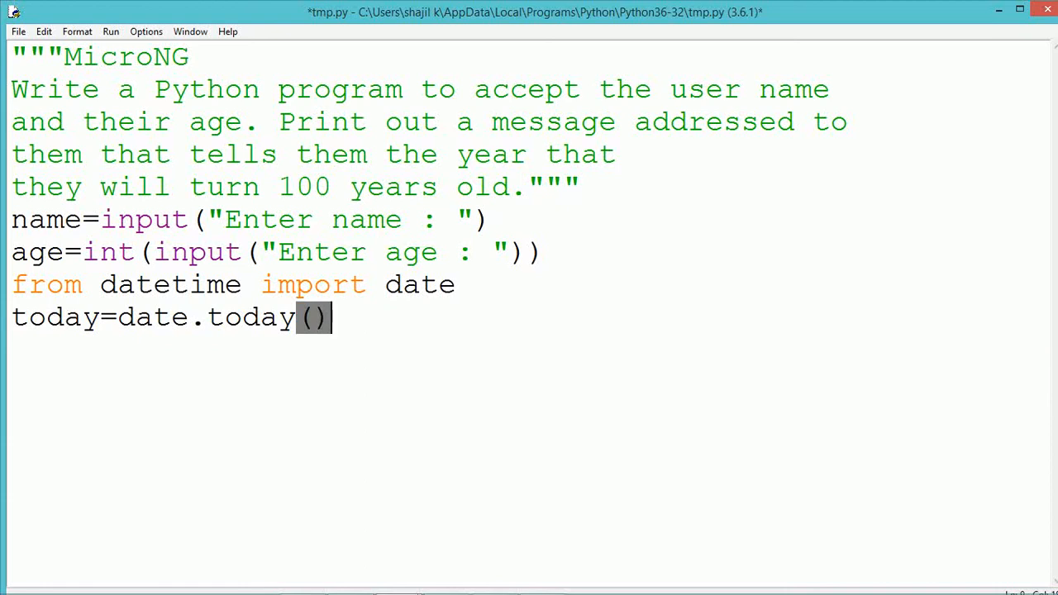
text(.yea)
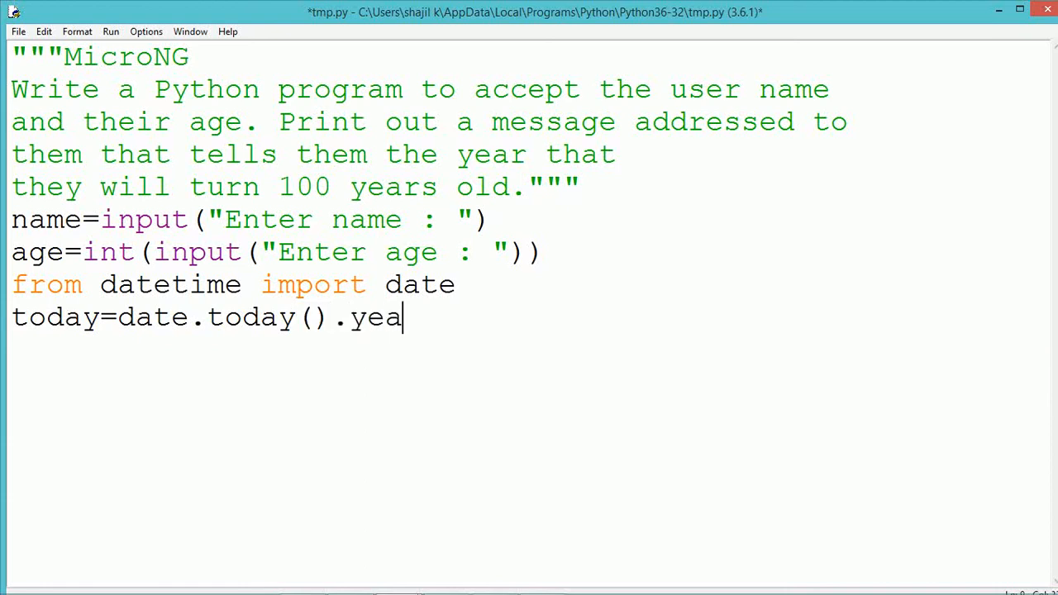
text(r)
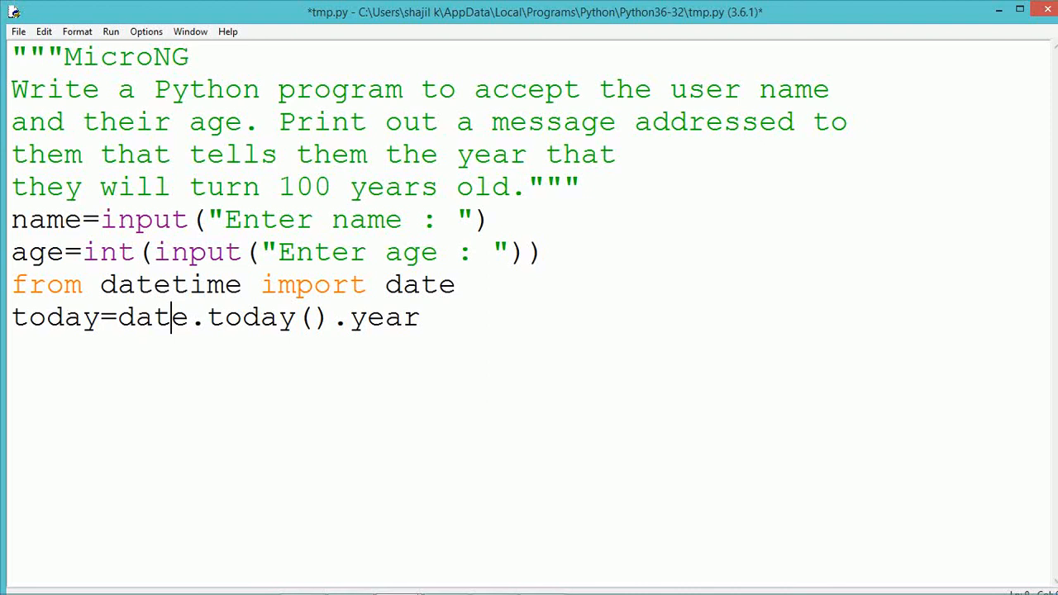
text(t)
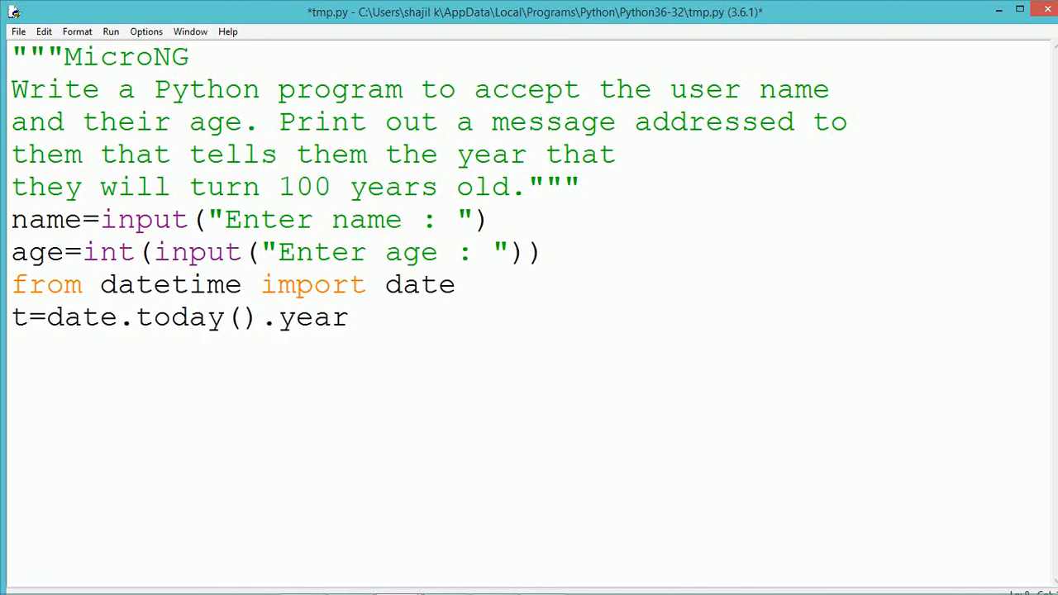
text(yr)
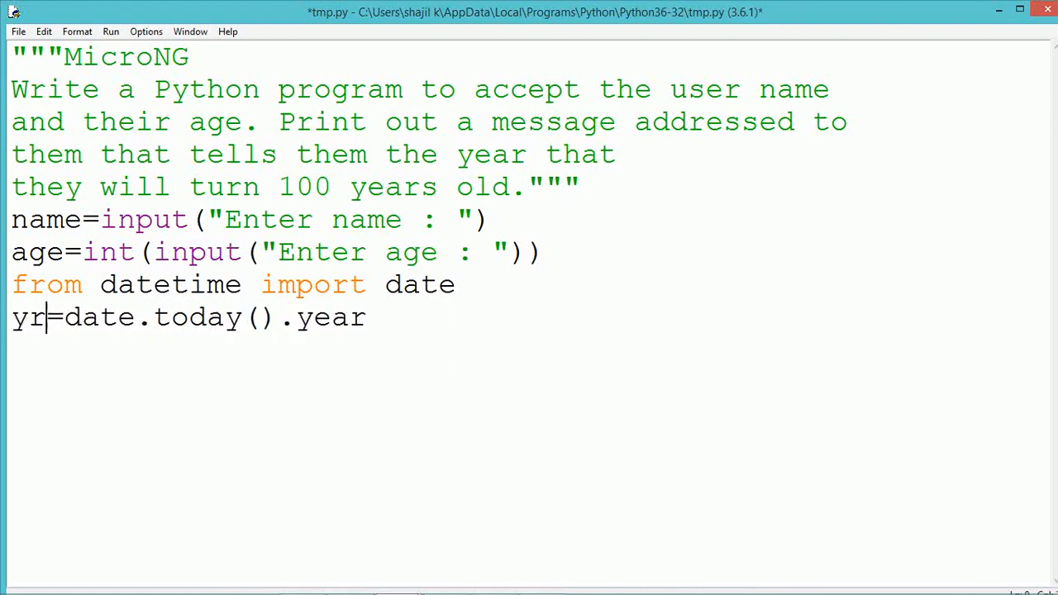
mouse_move(331, 317)
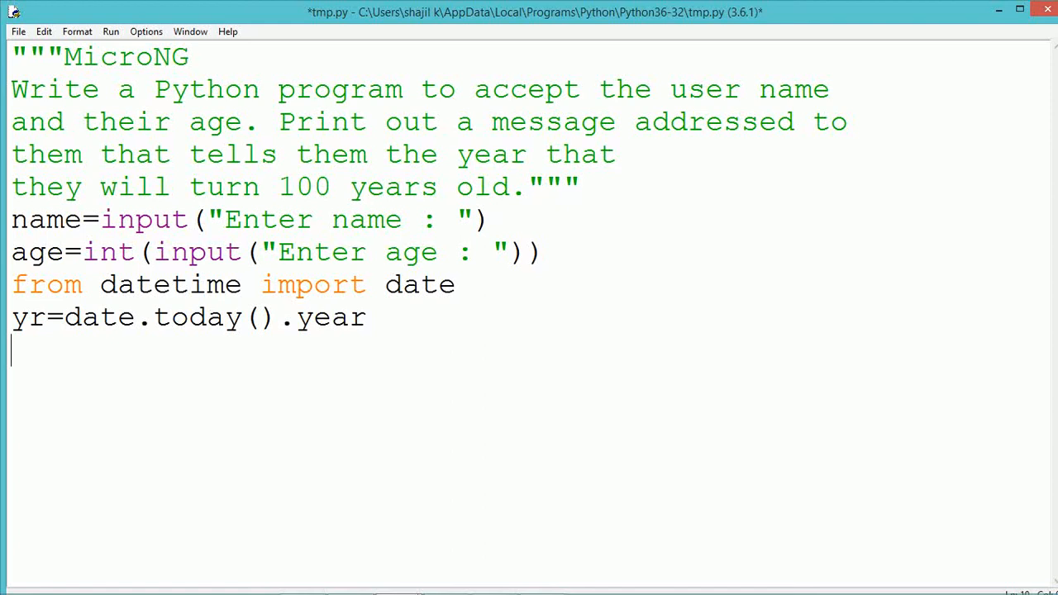
Step: Write print("{} will turn 100 year old in the year{}" as the output message
text(print)
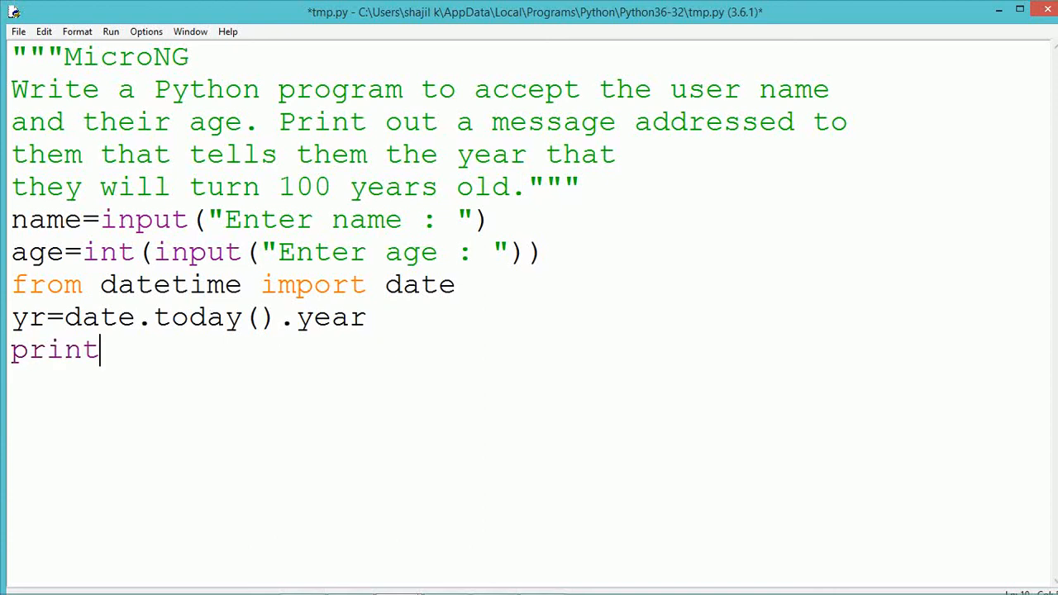
text((")
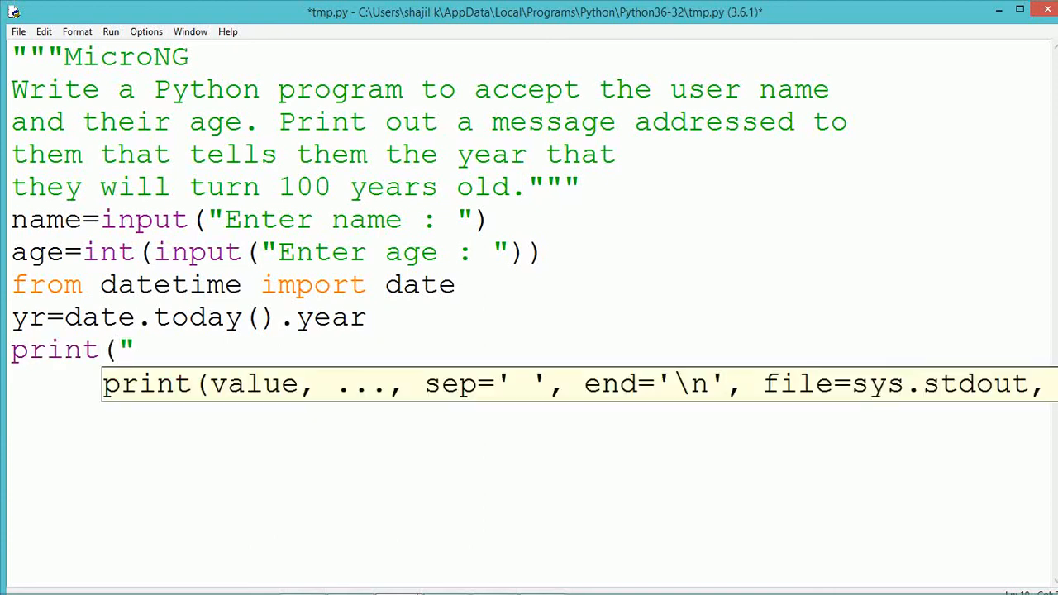
text({})
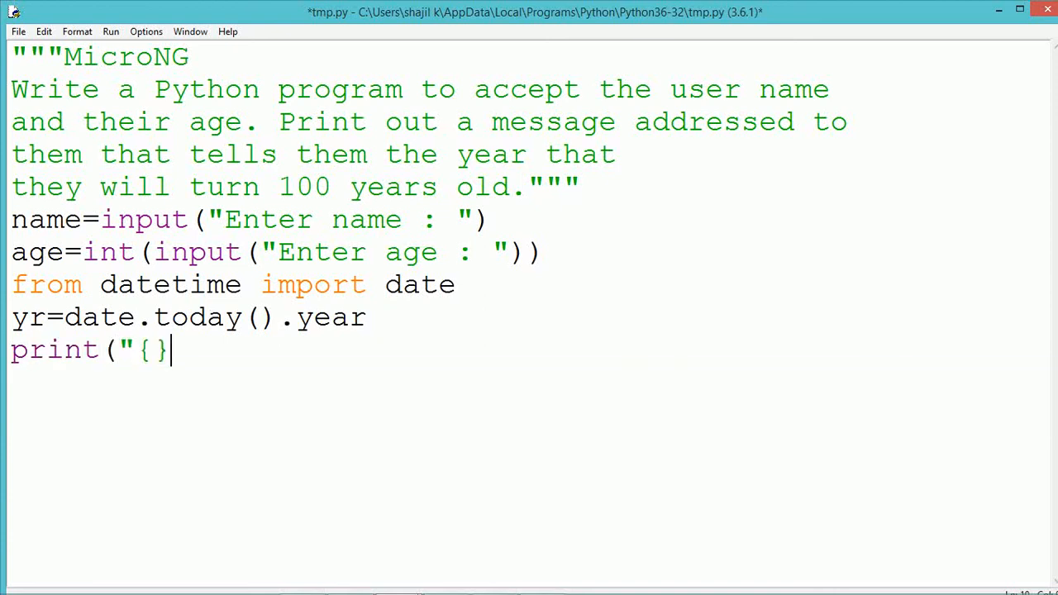
text(will t)
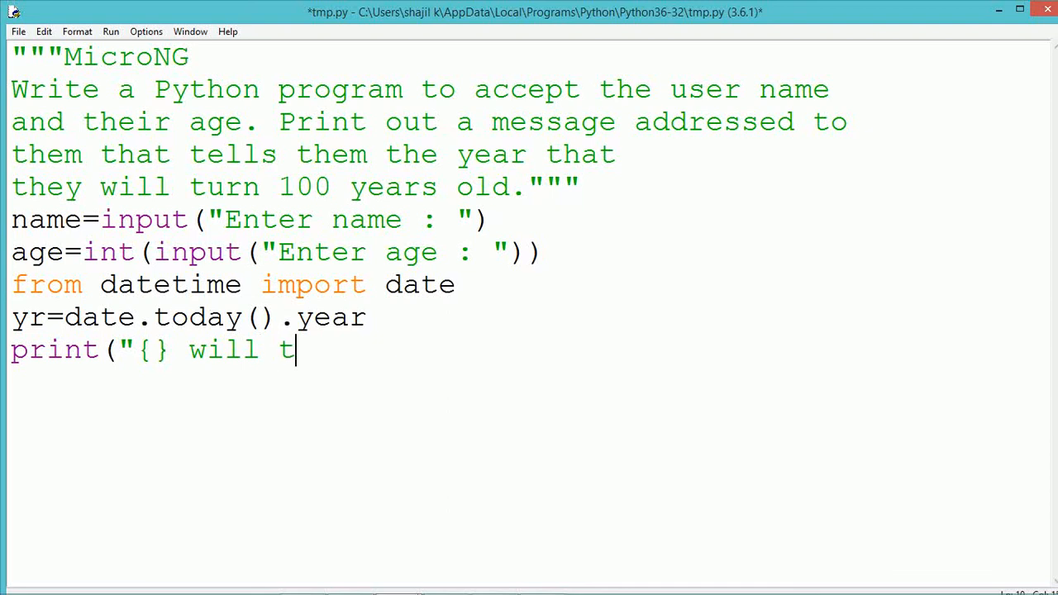
text(urn 100)
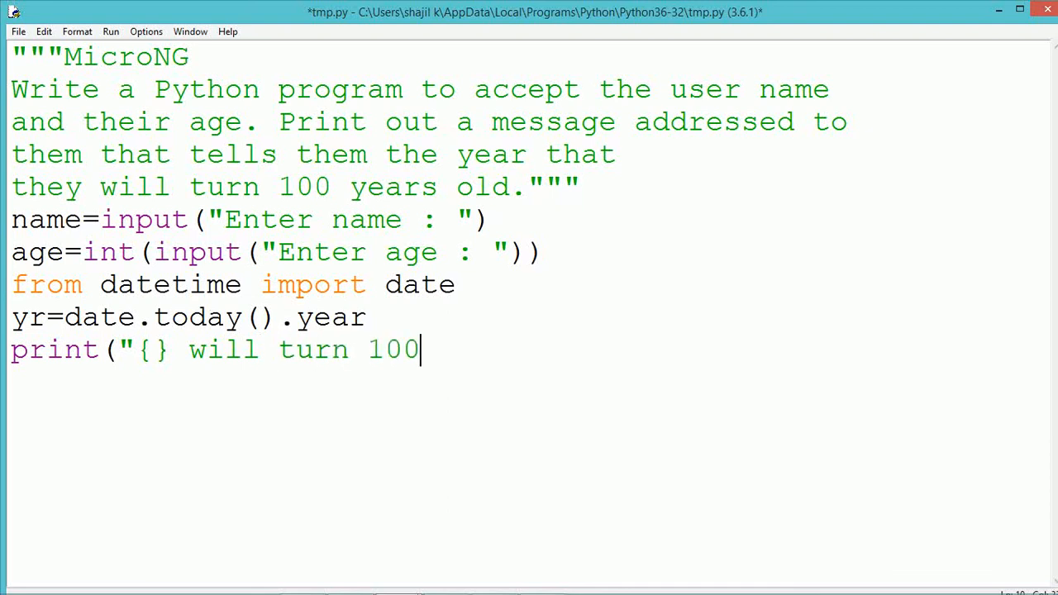
text(year old in)
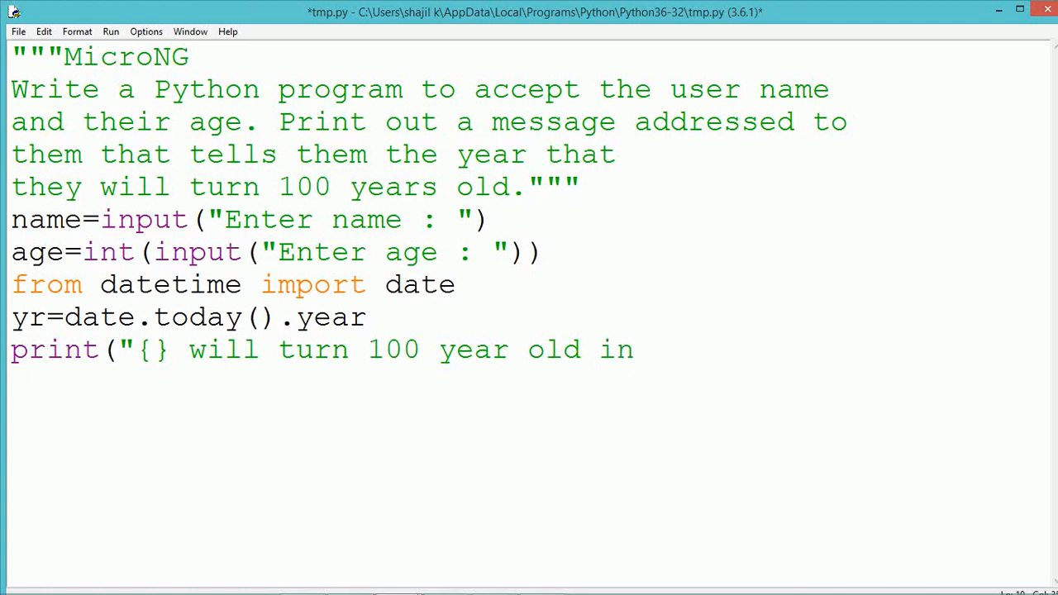
text(the year)
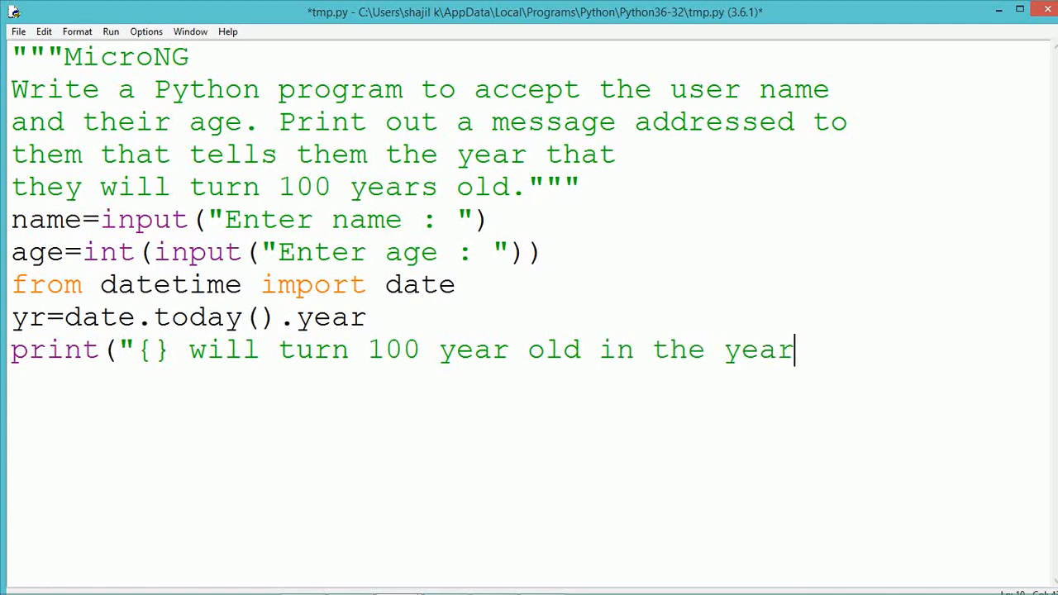
text({})
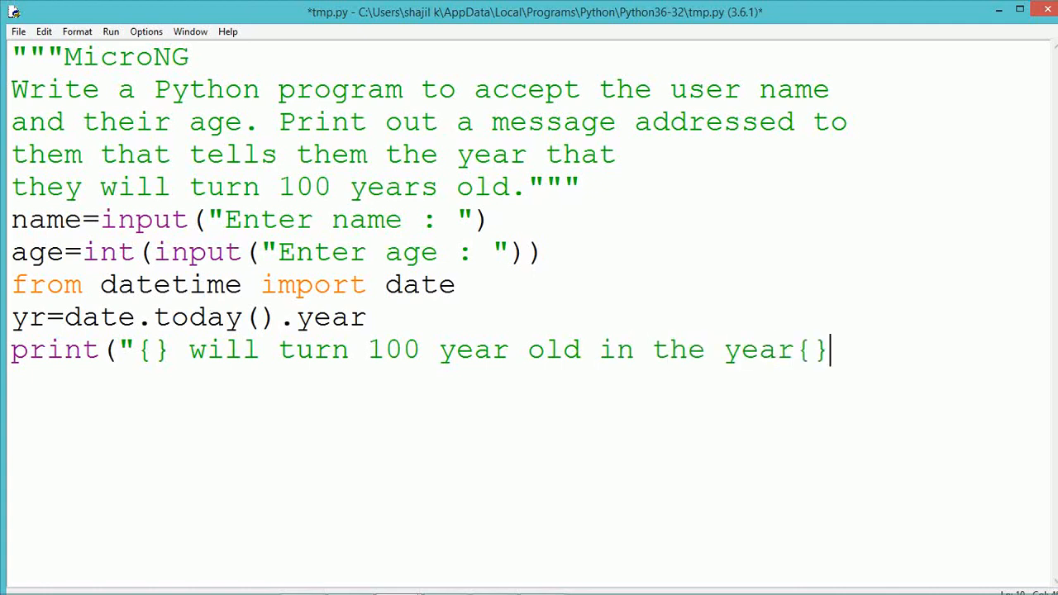
text(")
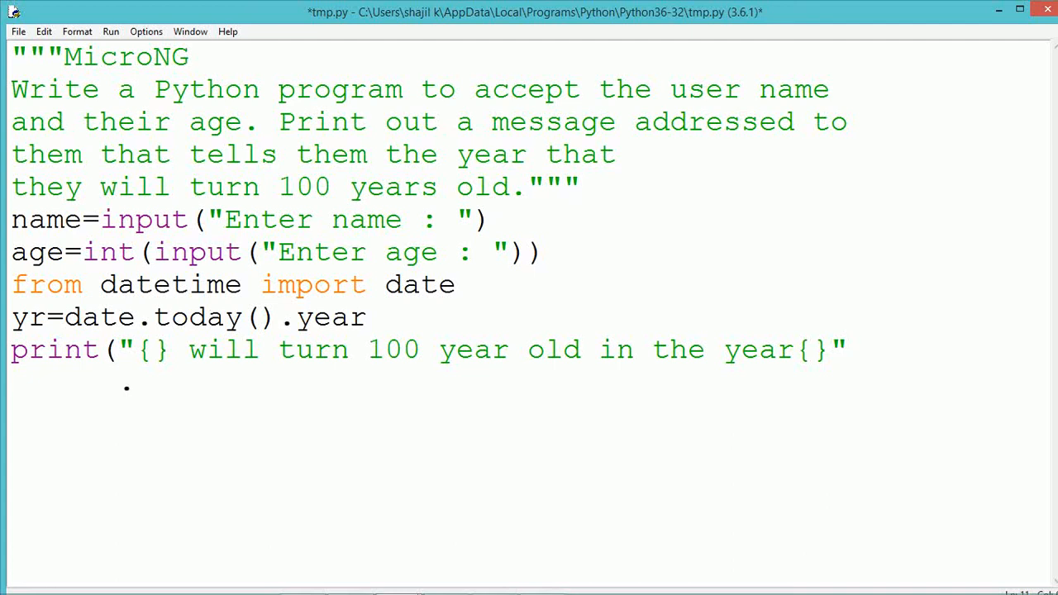
Step: Append .format(name,yr+100-age) to fill the placeholders with name and target year
text(.format)
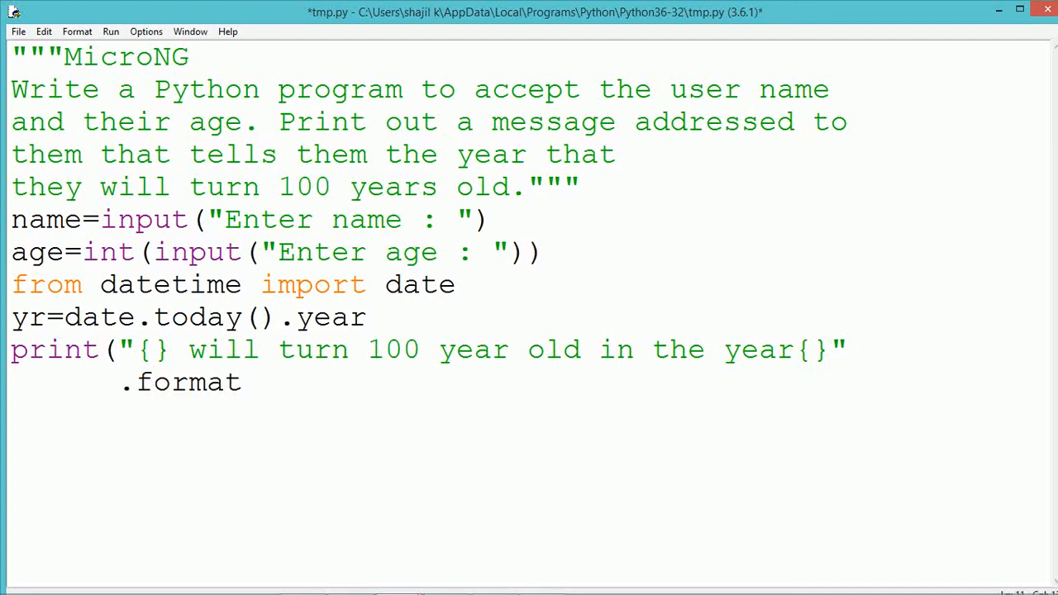
text(()
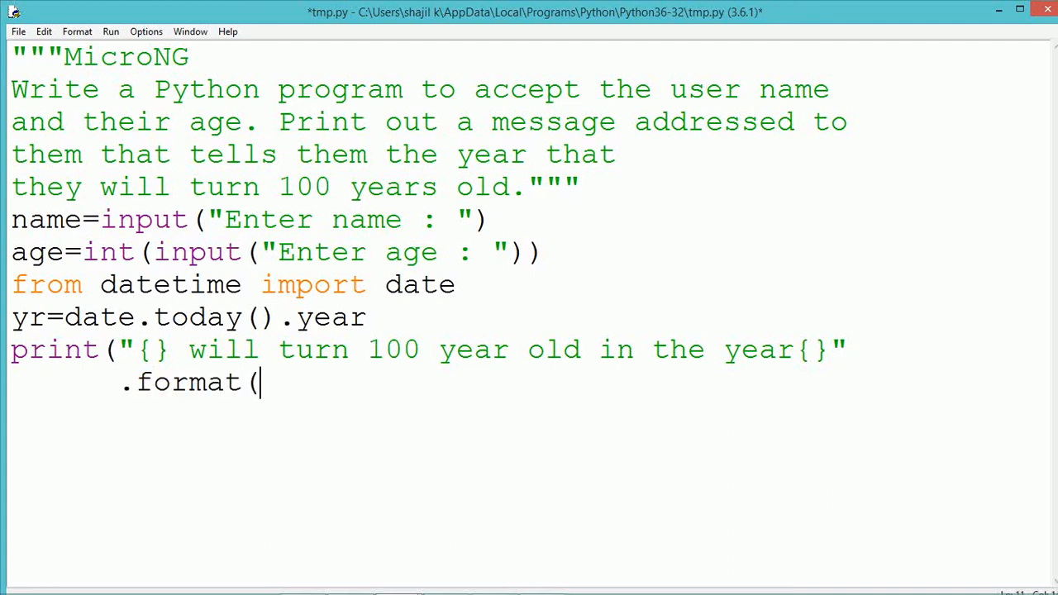
text(n)
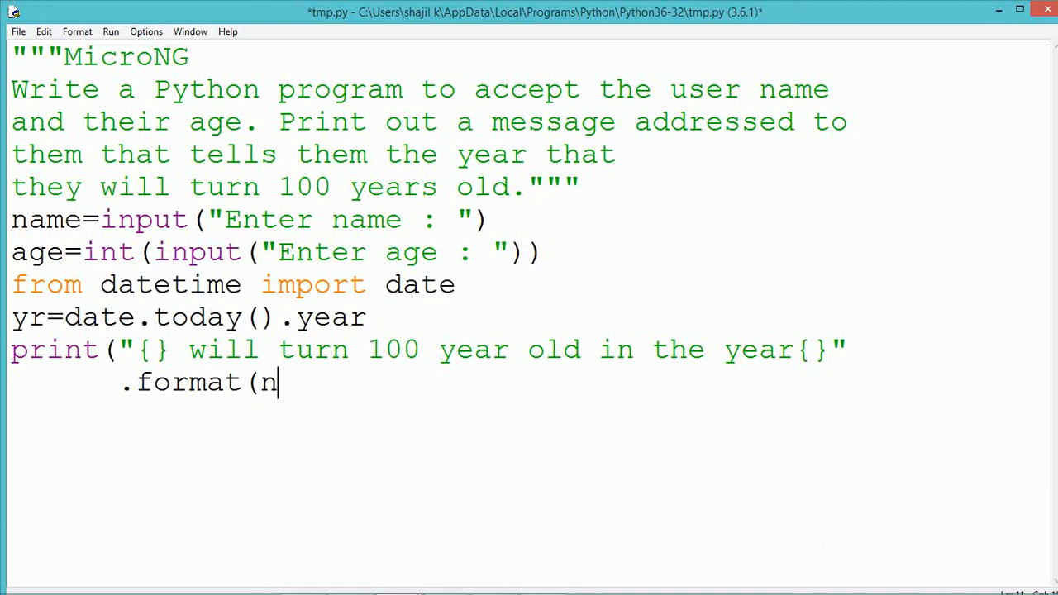
text(ame,)
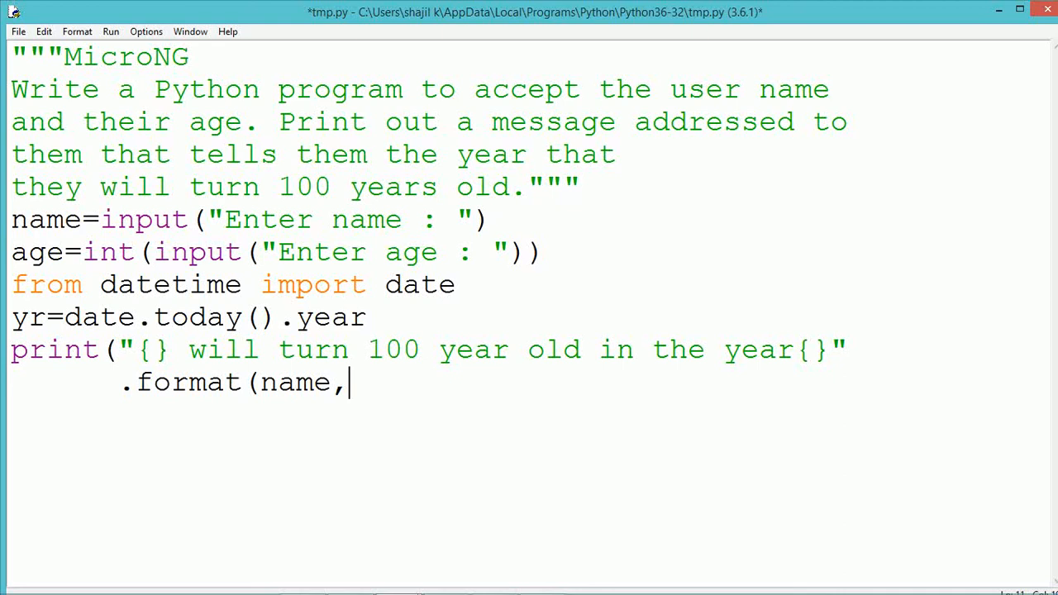
text(yr)
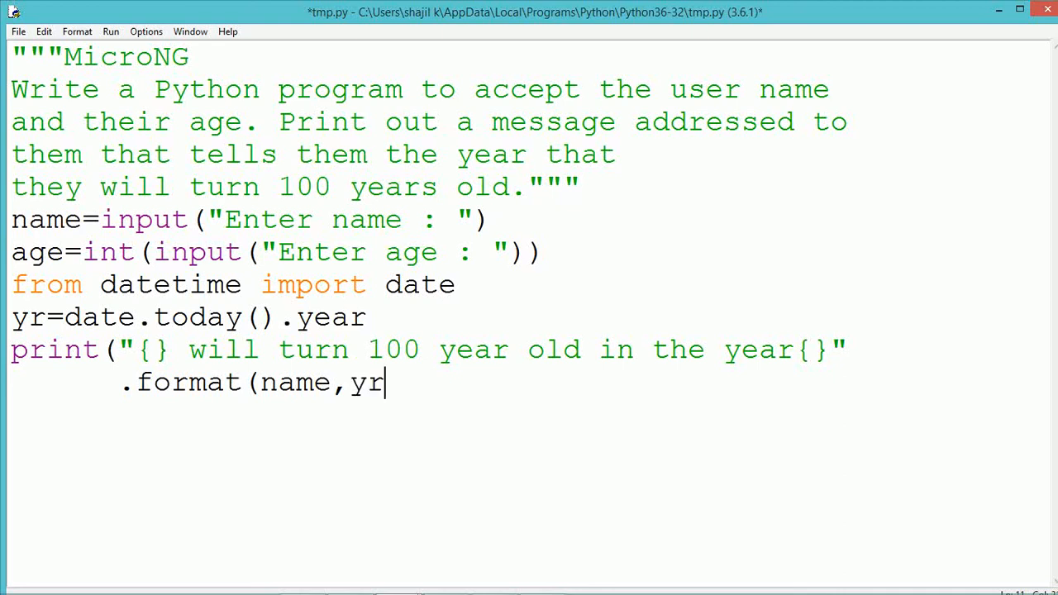
text(+1)
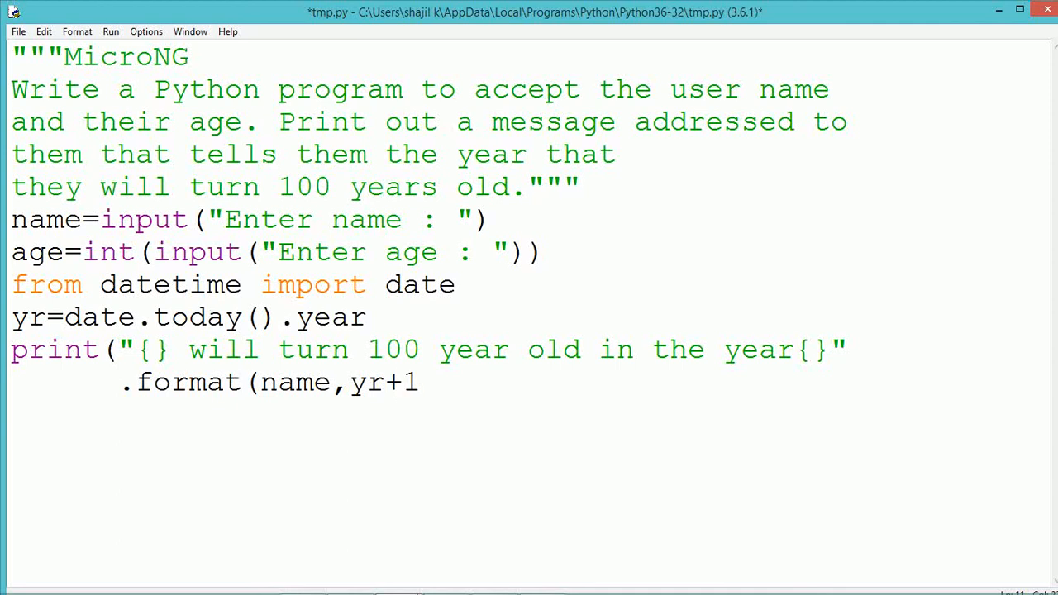
text(00-a)
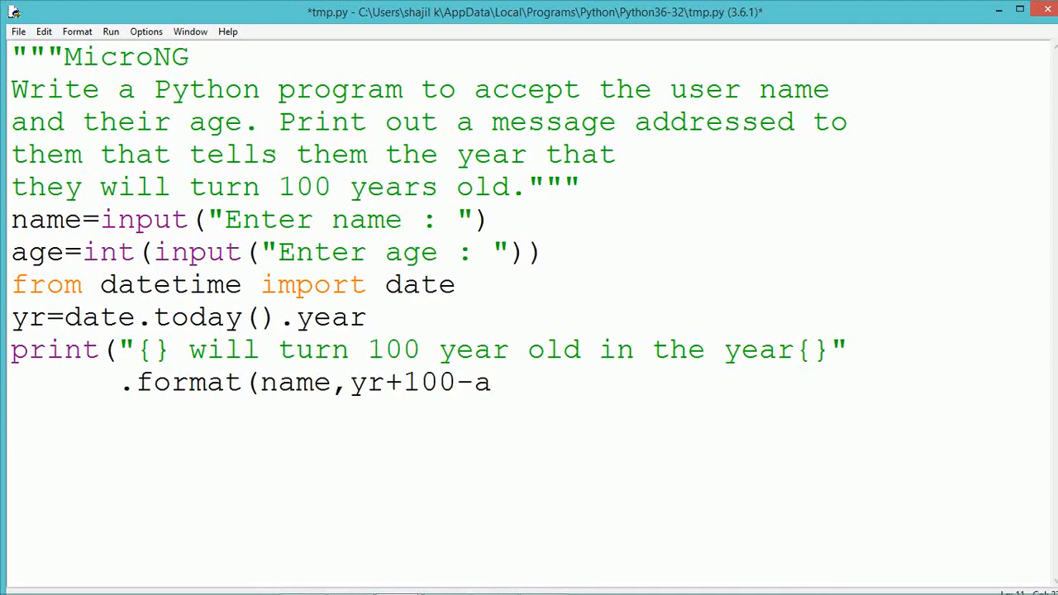